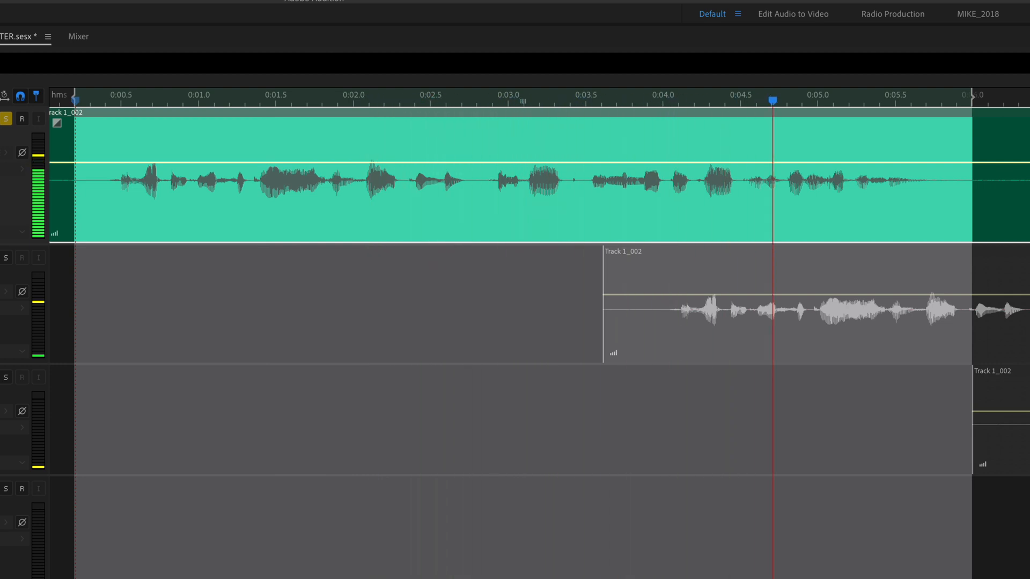
Move the playhead near the session start, enable Loop Playback, and loop-play the selection
left_click(187, 99)
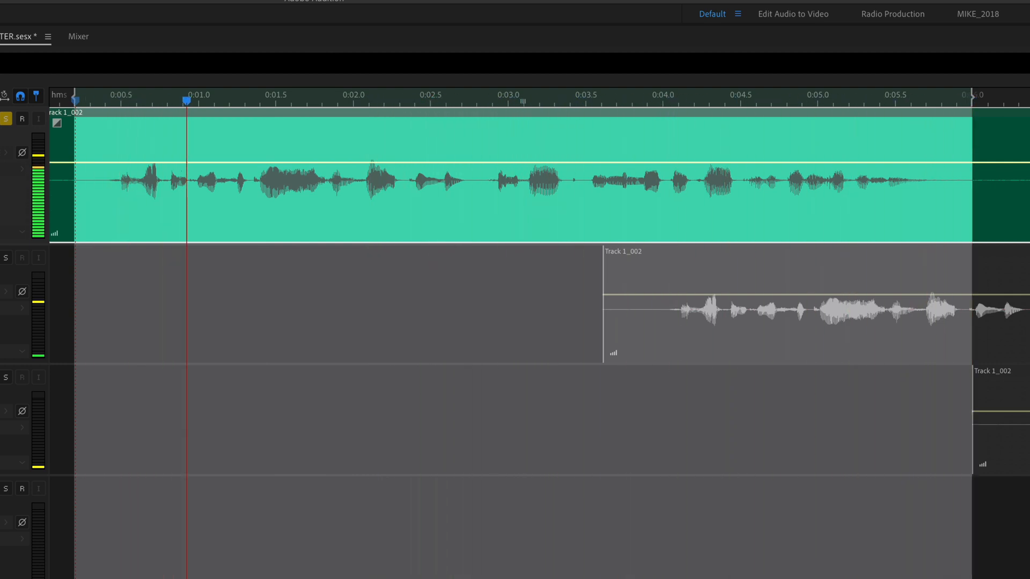
left_click(498, 100)
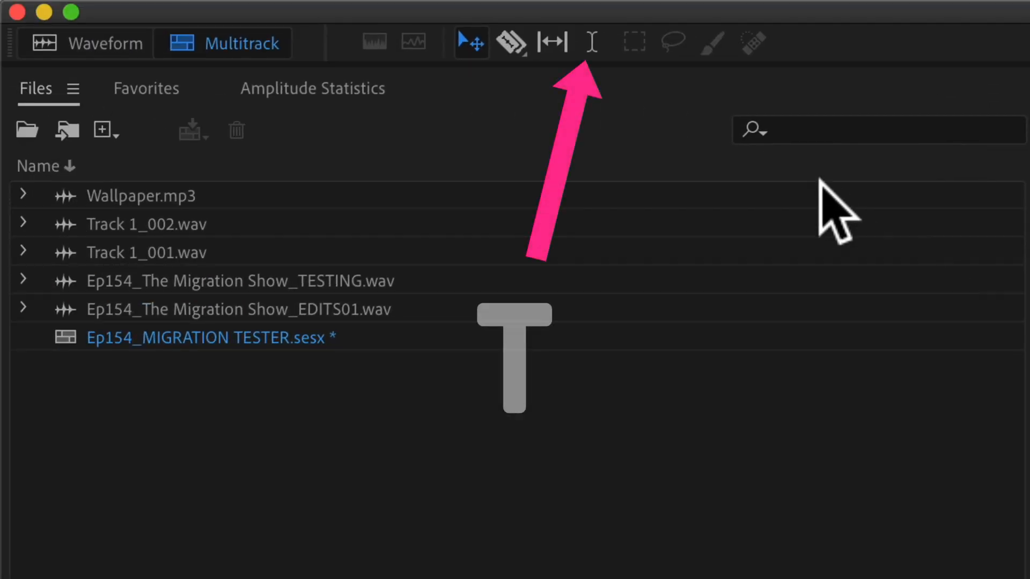
mouse_move(591, 42)
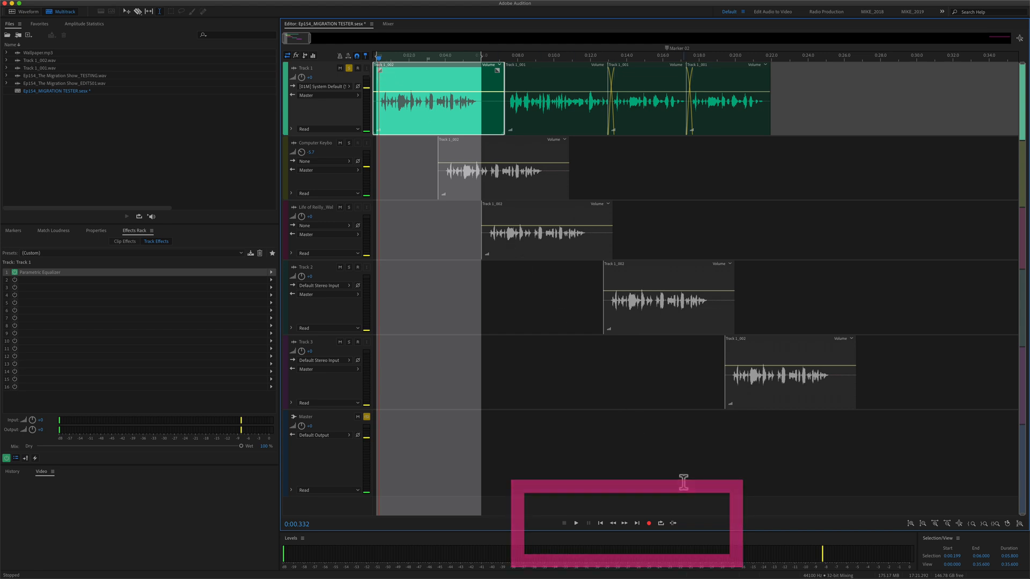
mouse_move(649, 521)
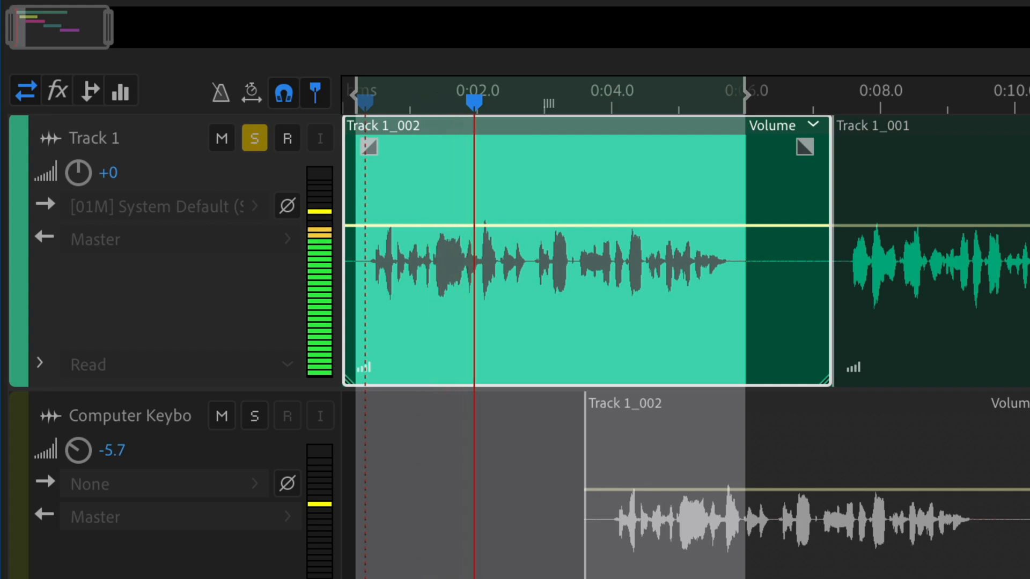
key("space")
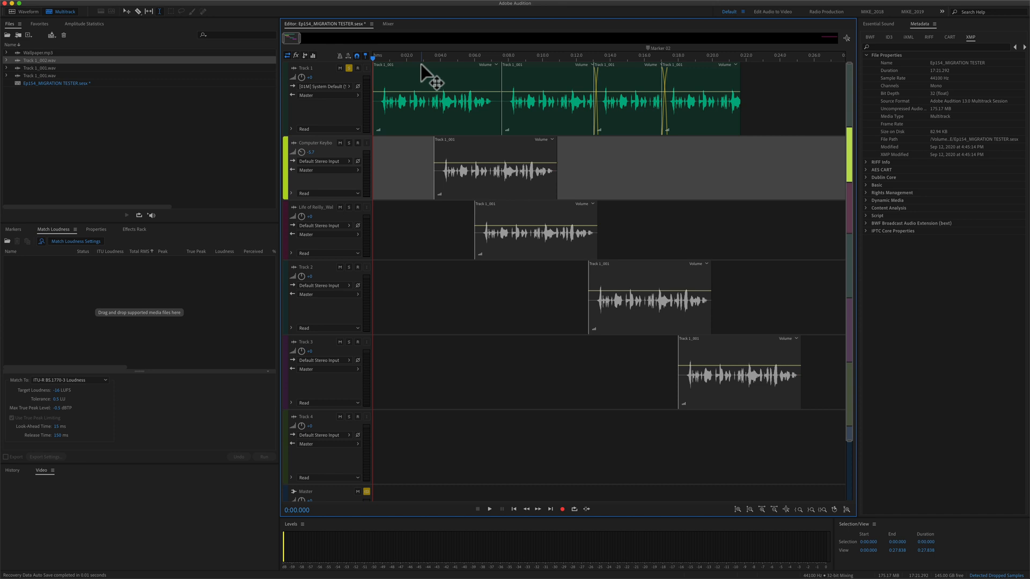
Select the first clip on Track 1 in the Multitrack editor
left_click(437, 99)
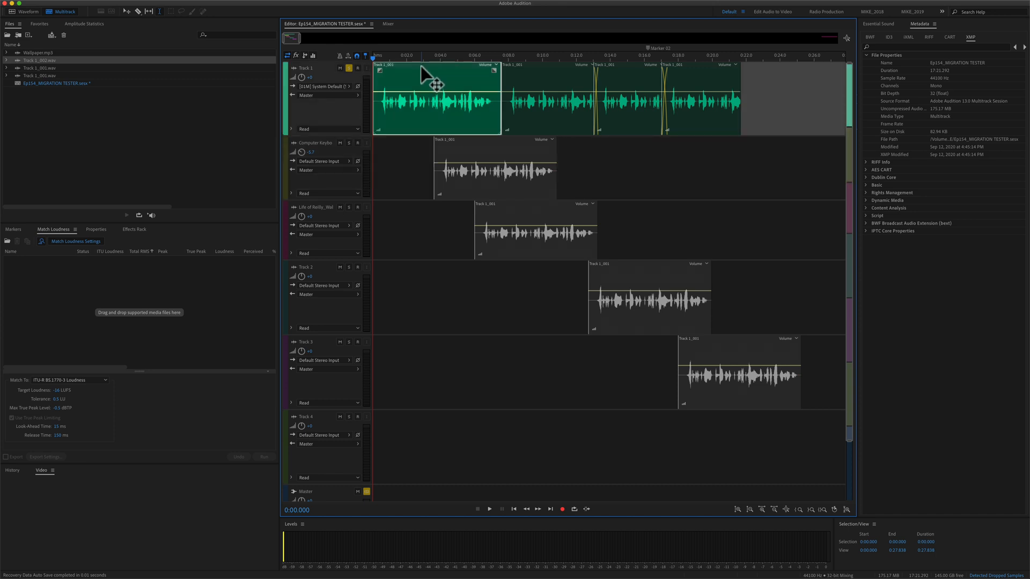
double_click(436, 99)
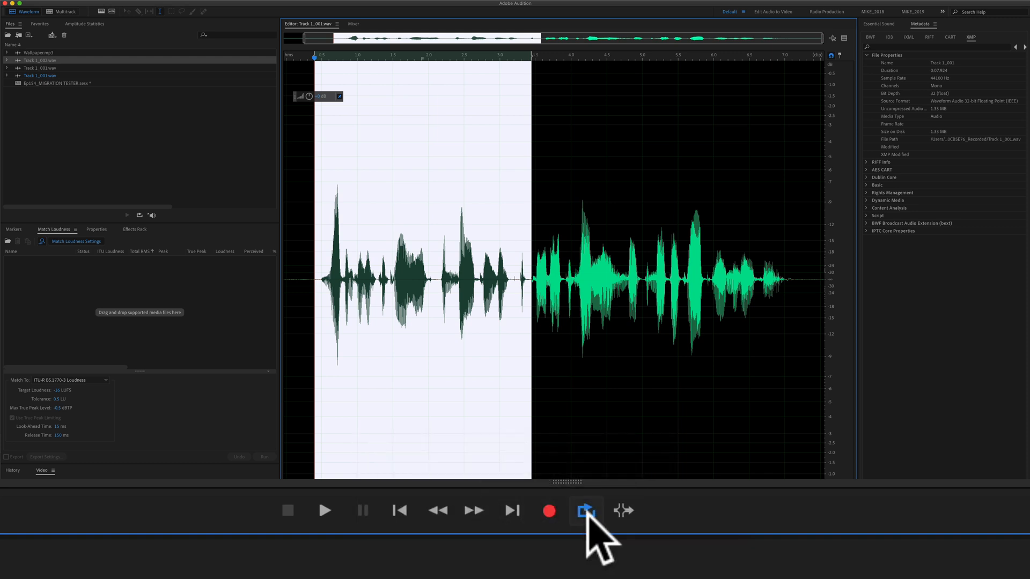
Turn on looping, clear the waveform selection at 4.5 seconds, and return to Multitrack
left_click(584, 510)
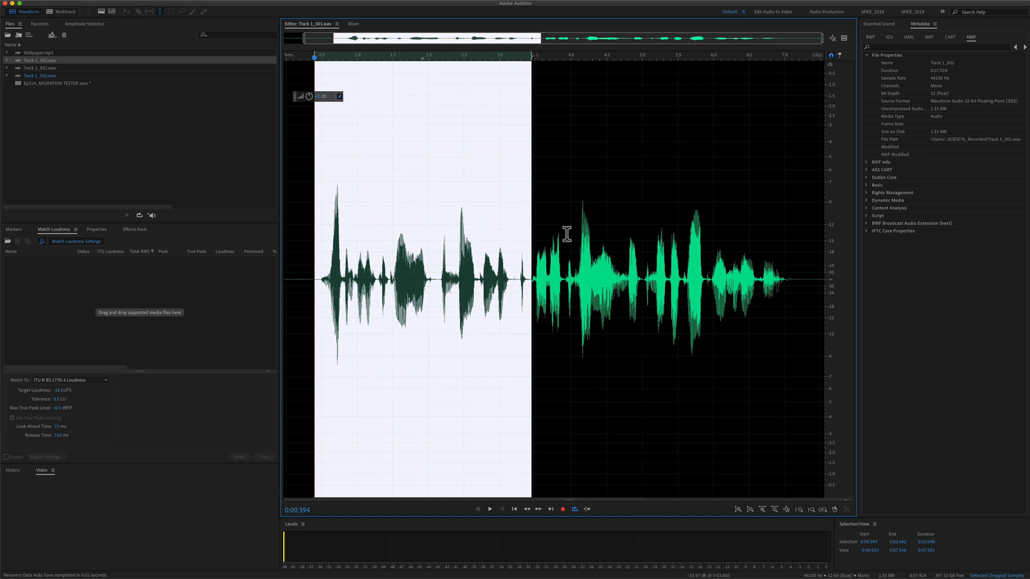
left_click(489, 509)
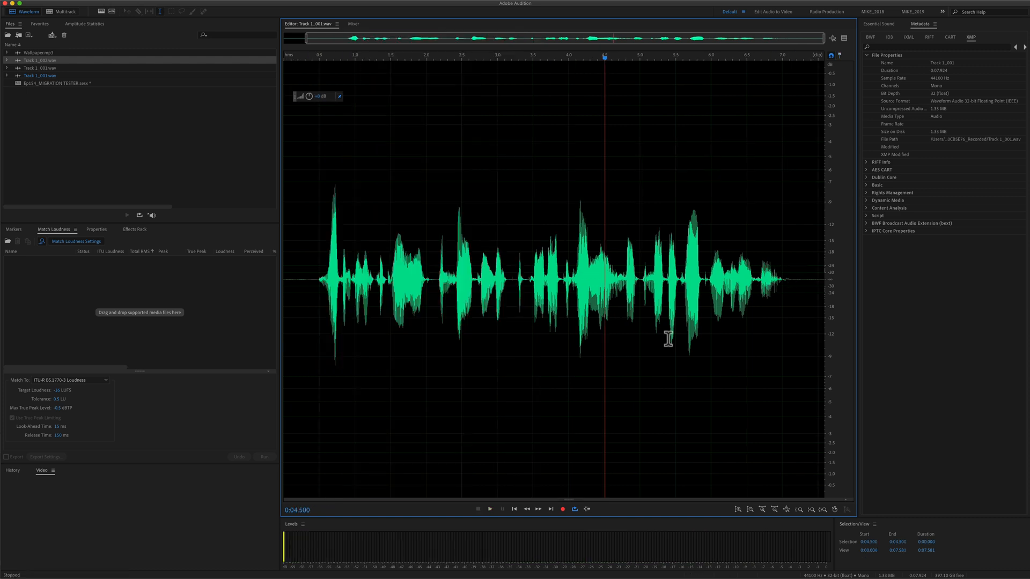
left_click(59, 12)
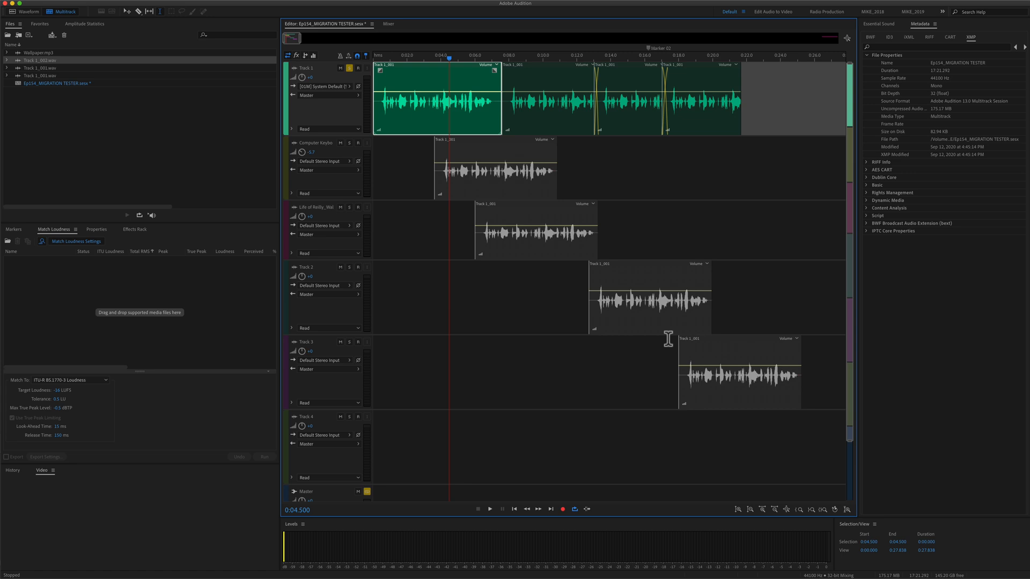